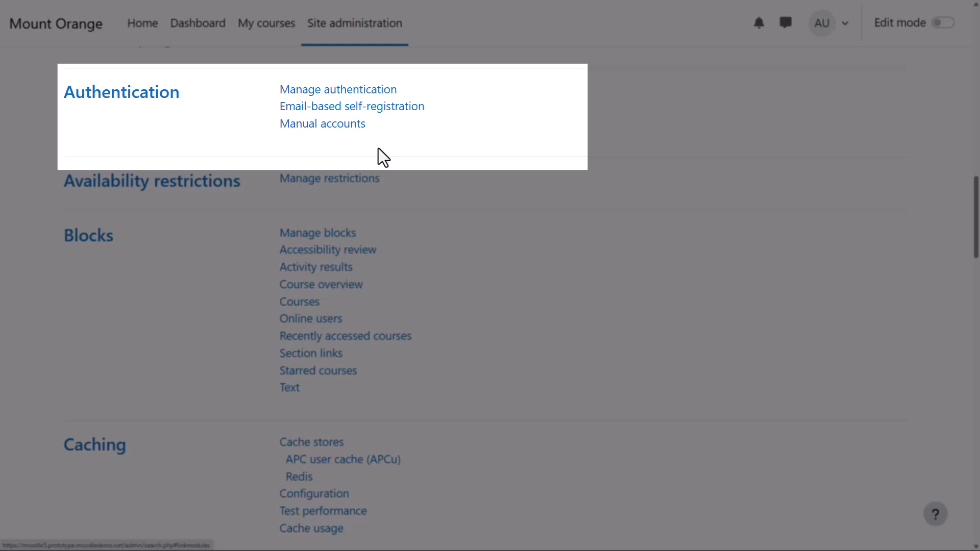
Step: Open the Manage authentication page from the Authentication section of the plugins overview
scroll(down, 3)
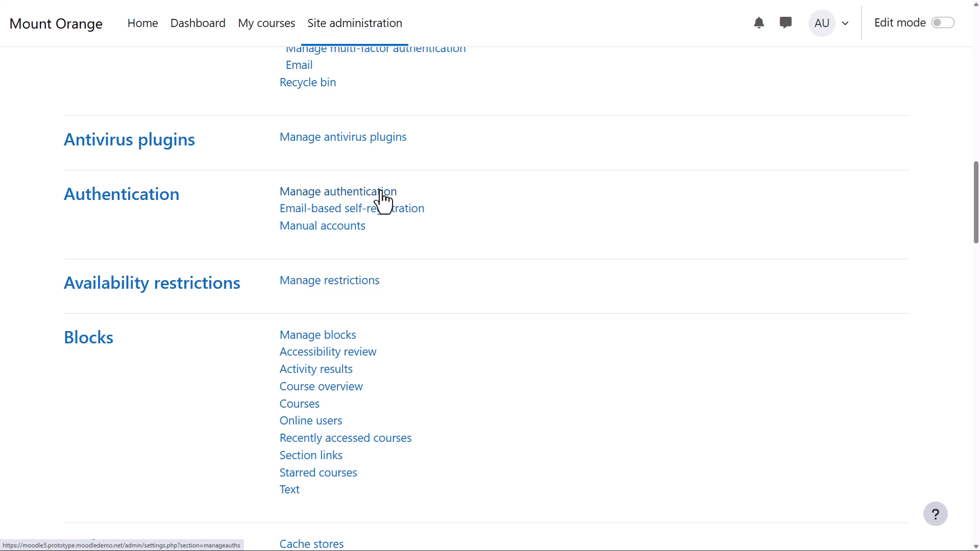
click(338, 191)
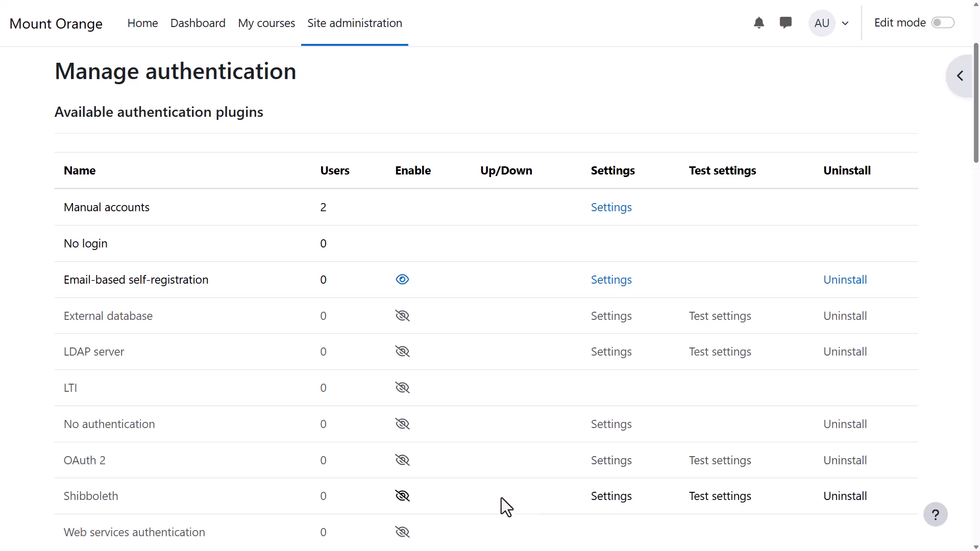
mouse_move(403, 461)
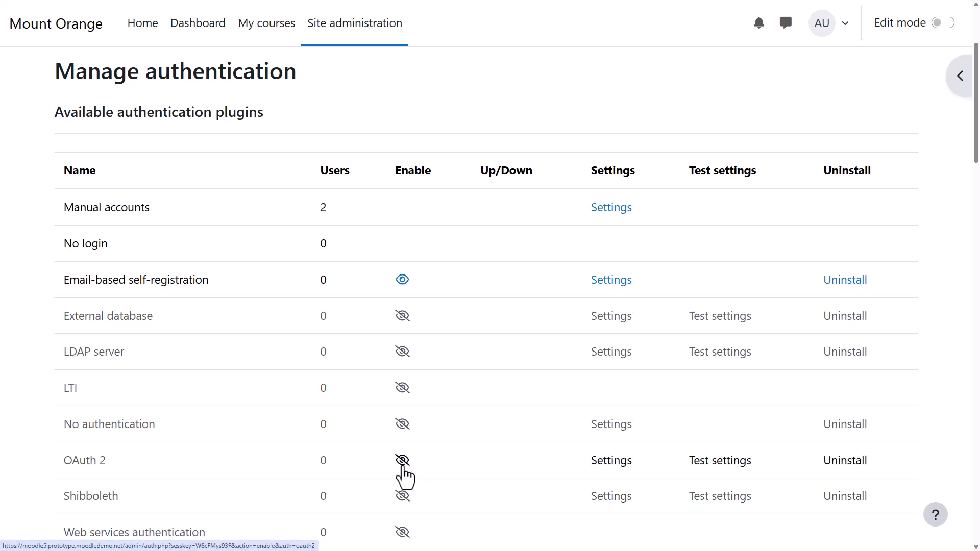
mouse_move(619, 479)
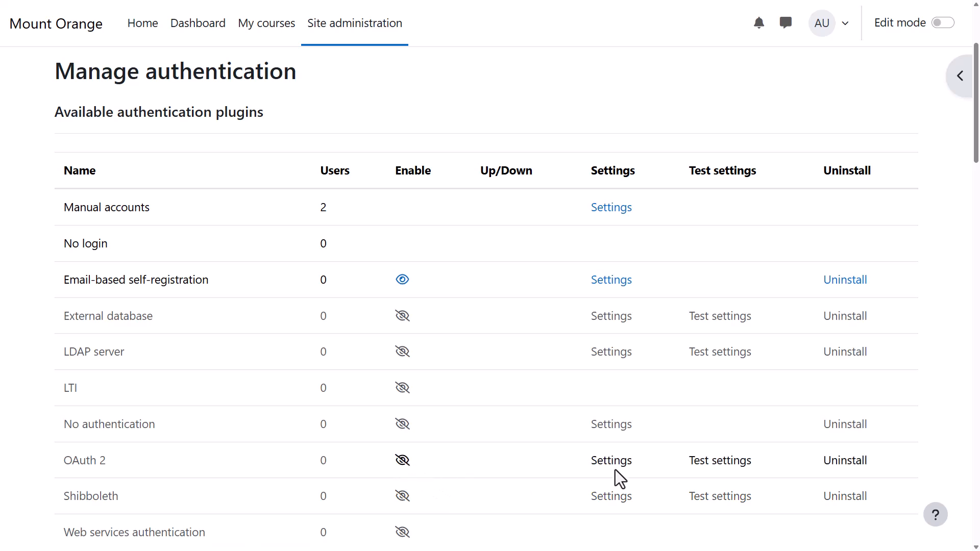
Step: Scroll the plugins overview down to the Enrolments section
scroll(down, 3)
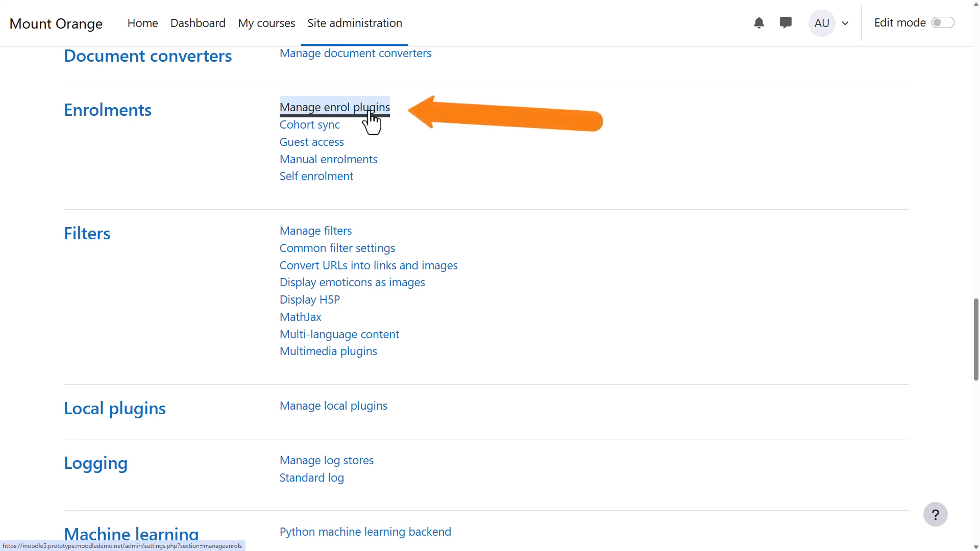
Step: Open the Manage enrol plugins page from the Enrolments section
click(333, 108)
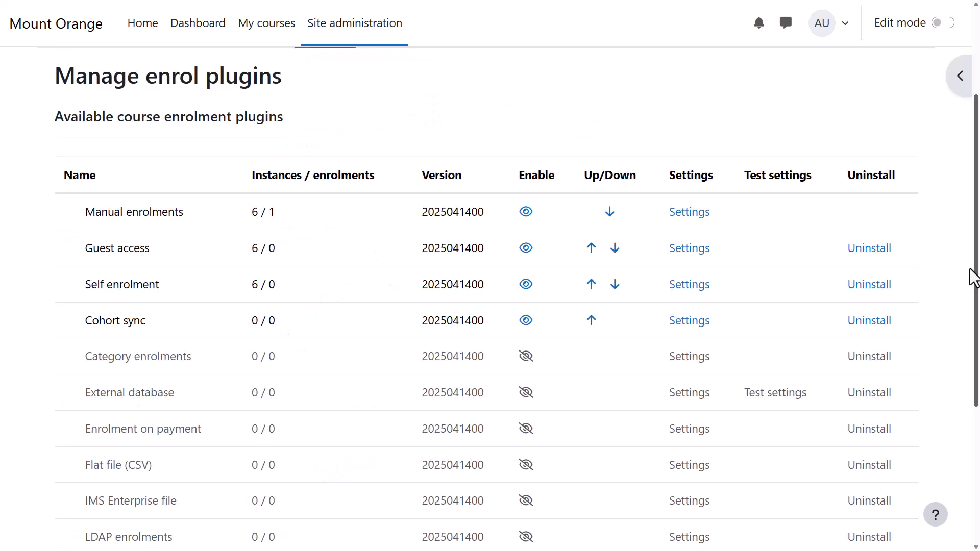
mouse_move(364, 384)
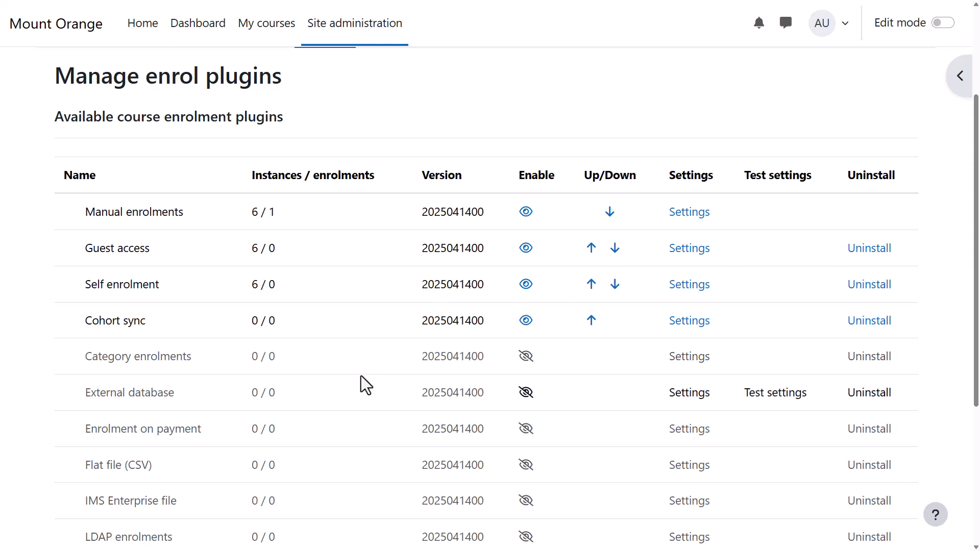